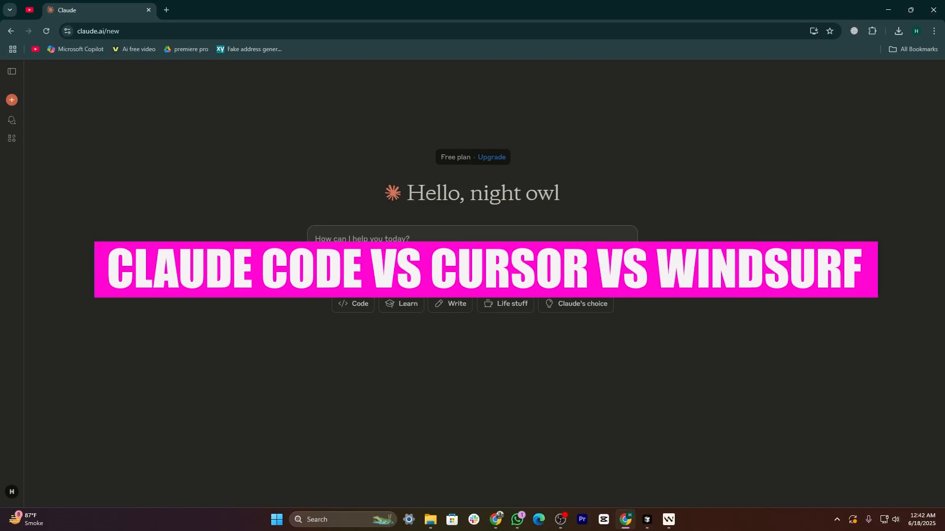
Write the prompt 'generate a code of a calculator' in a new Claude chat.
text(generate a code of)
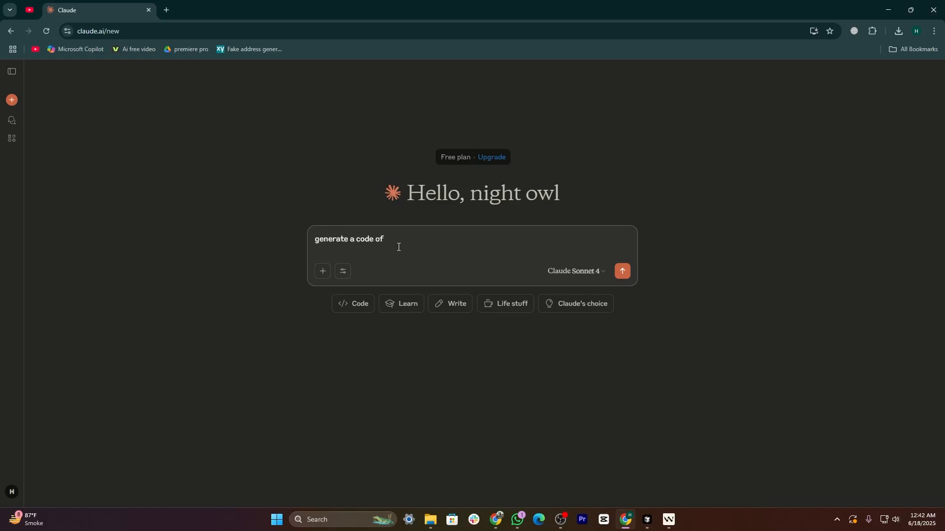
text(a calculator)
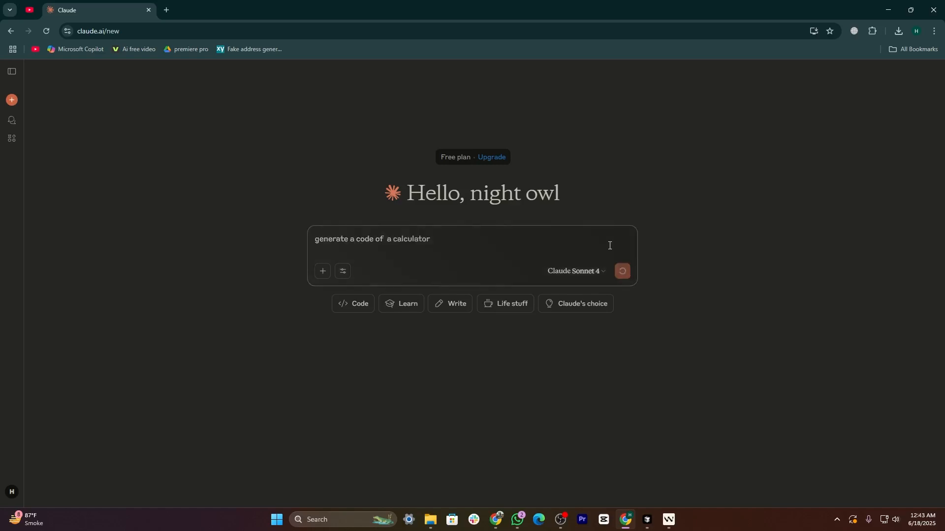
Send the request and read through the generated Calculator HTML/CSS artifact.
click(622, 271)
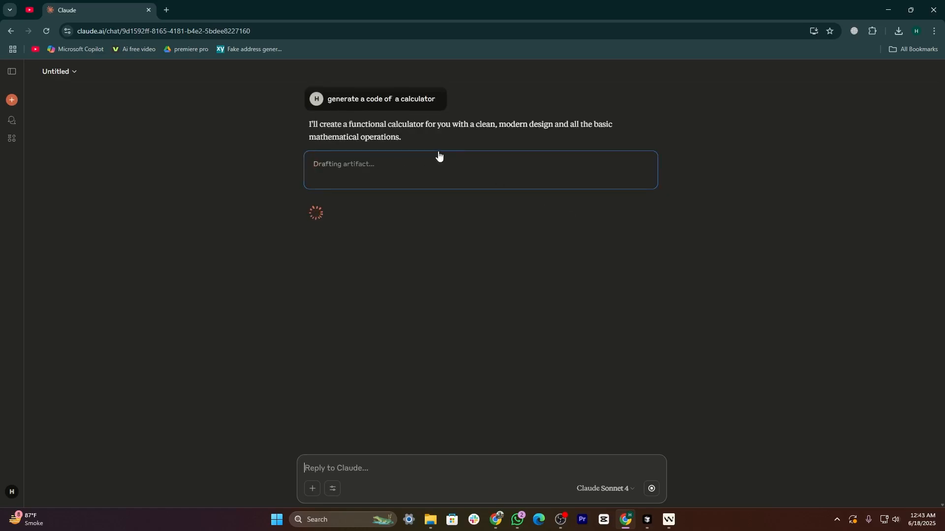
click(422, 169)
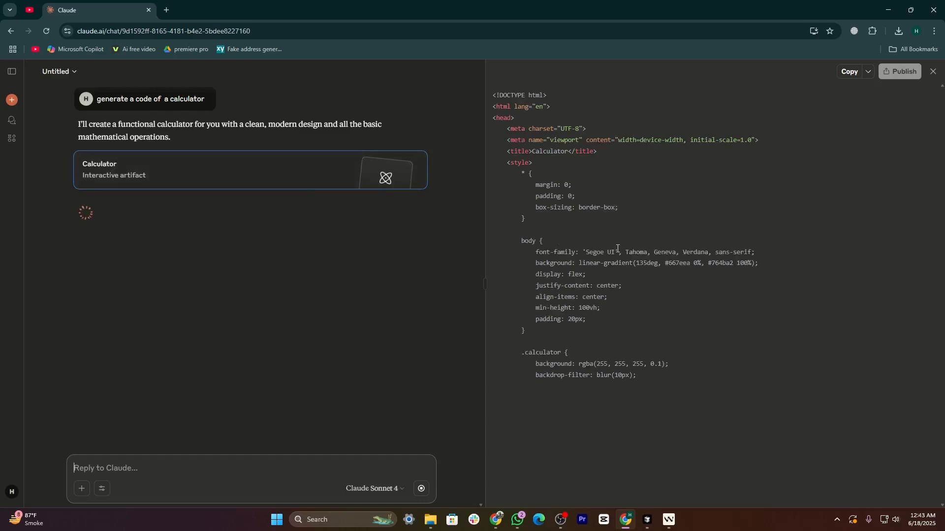
scroll(down, 3)
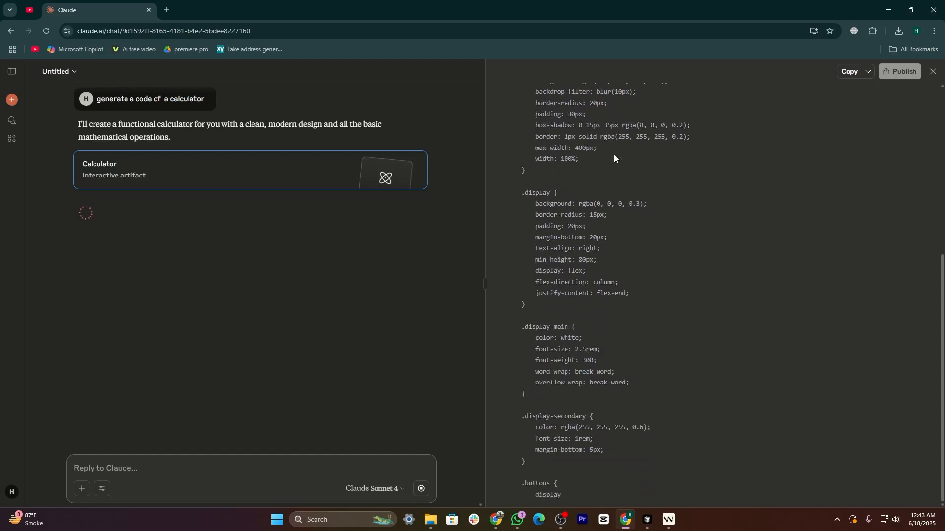
scroll(down, 3)
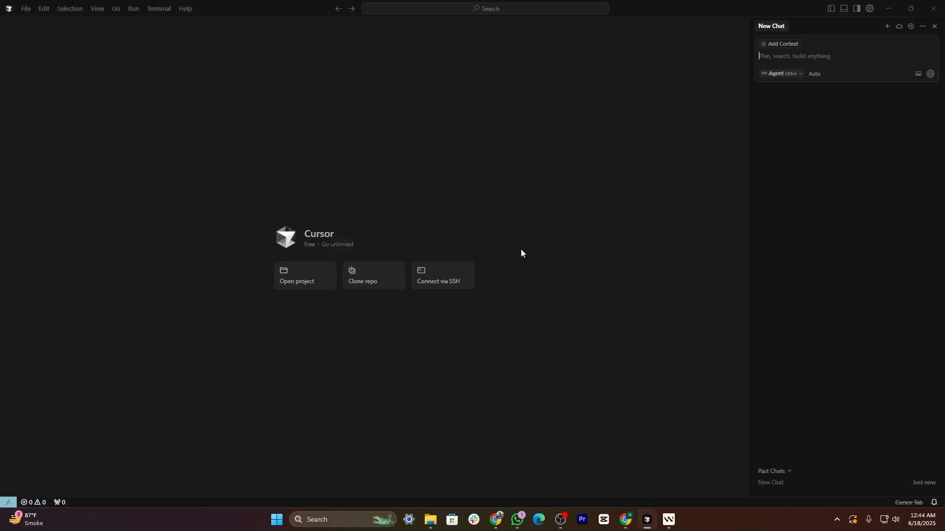
mouse_move(342, 237)
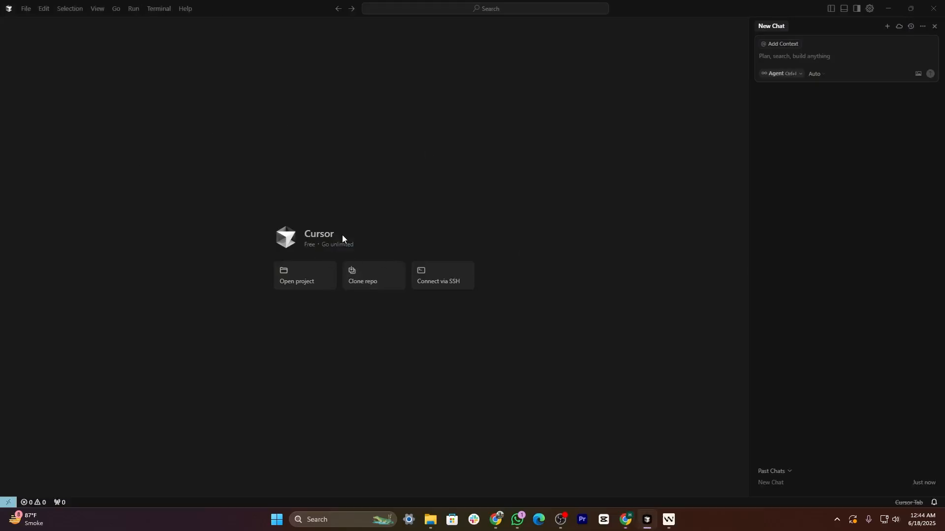
mouse_move(323, 239)
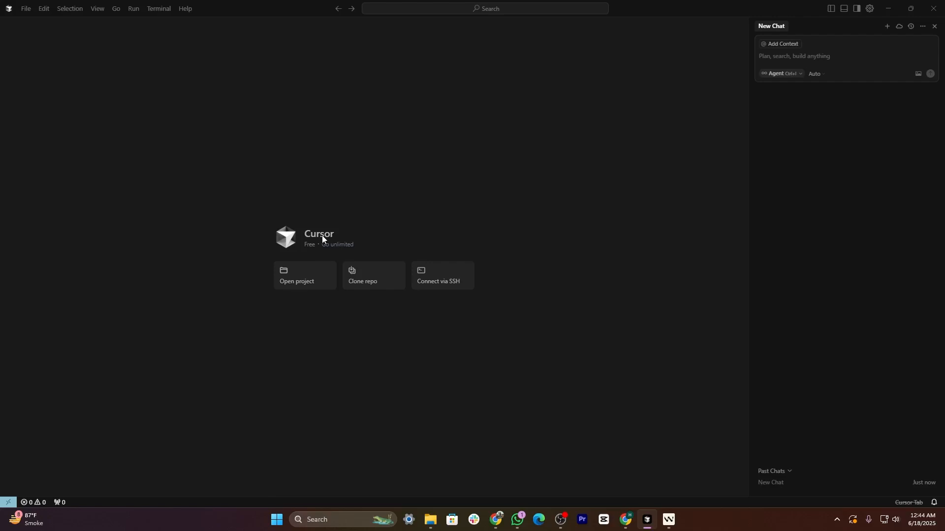
Show the Edit menu from Cursor's welcome screen.
click(43, 9)
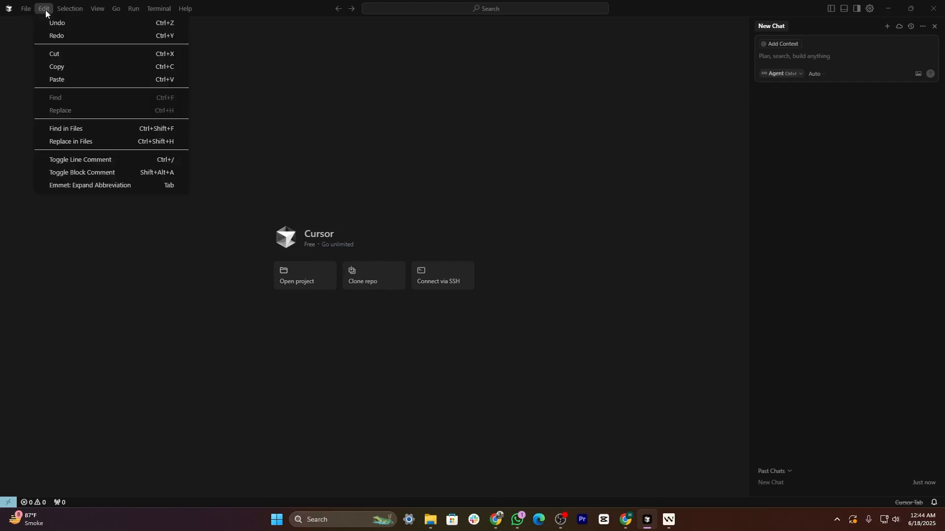
Paste the calculator HTML into Untitled-1 and look through it.
click(26, 9)
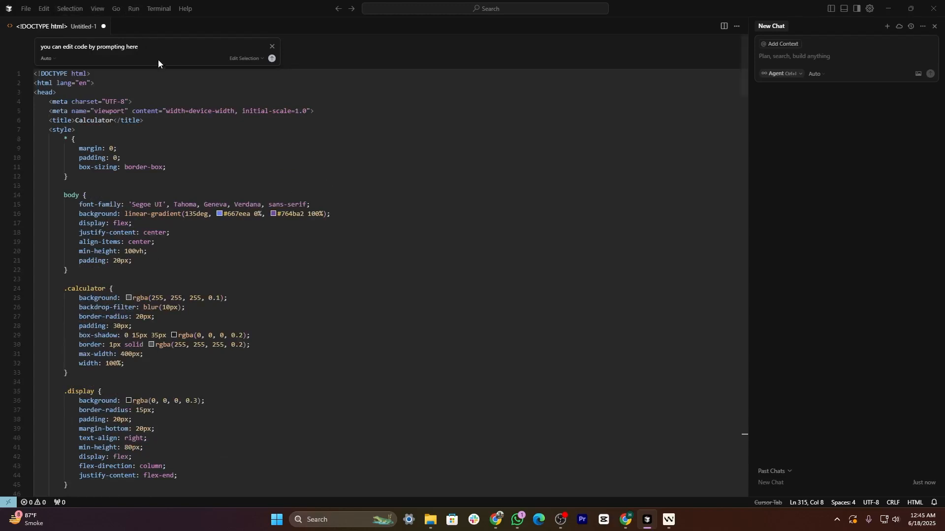
click(272, 46)
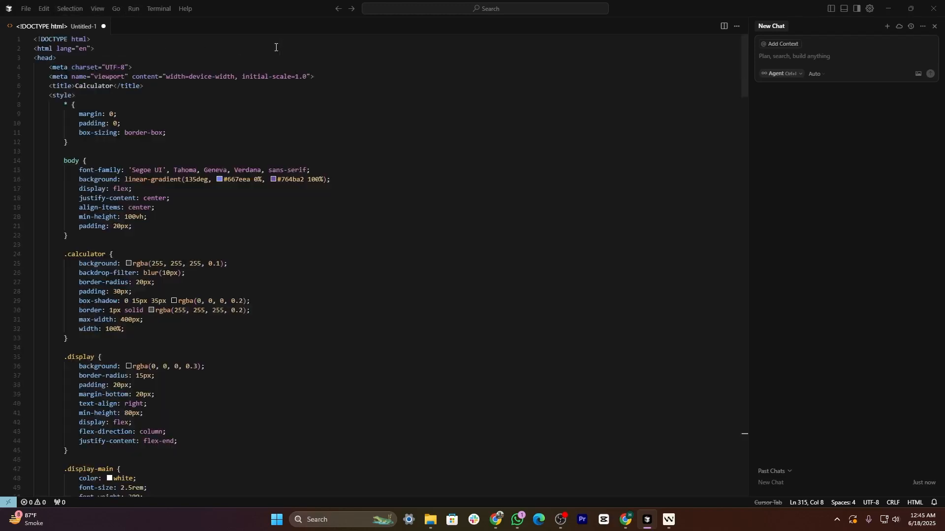
scroll(down, 3)
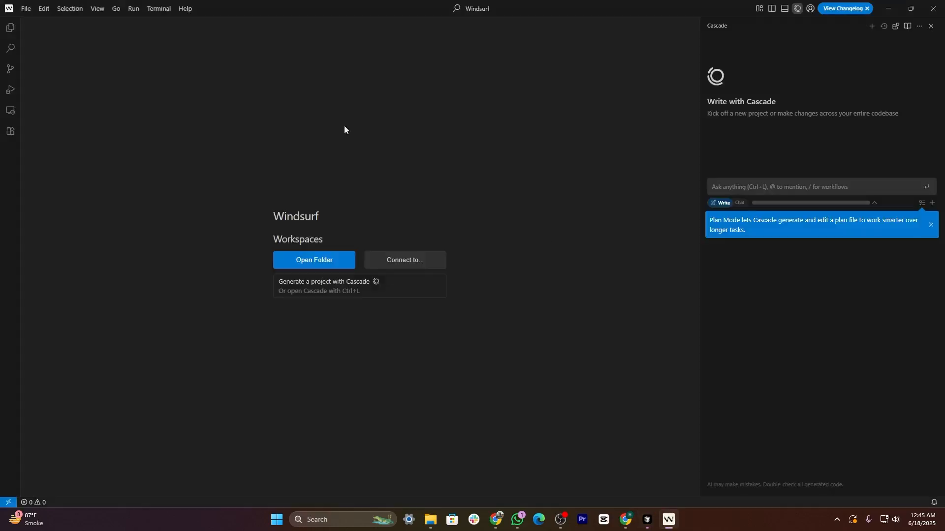
mouse_move(288, 216)
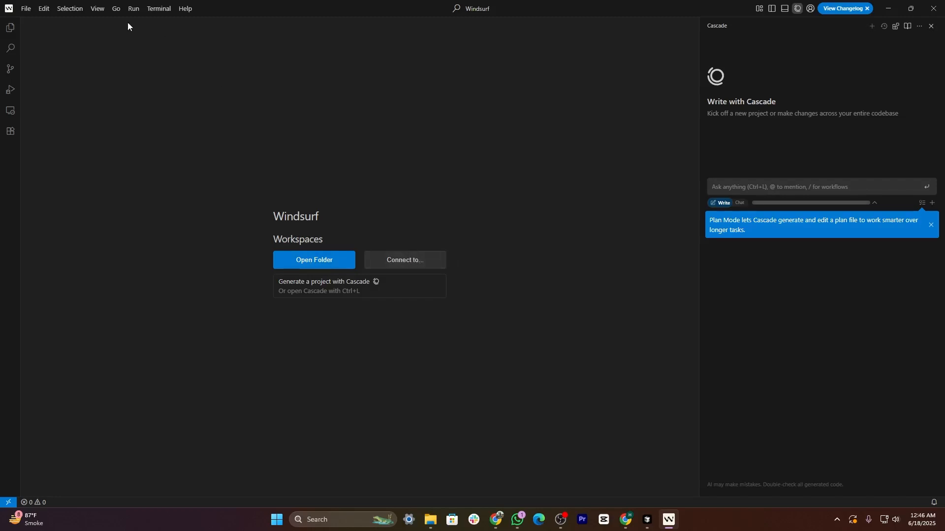
Create a blank Untitled-1 file via File > New Text File.
click(43, 9)
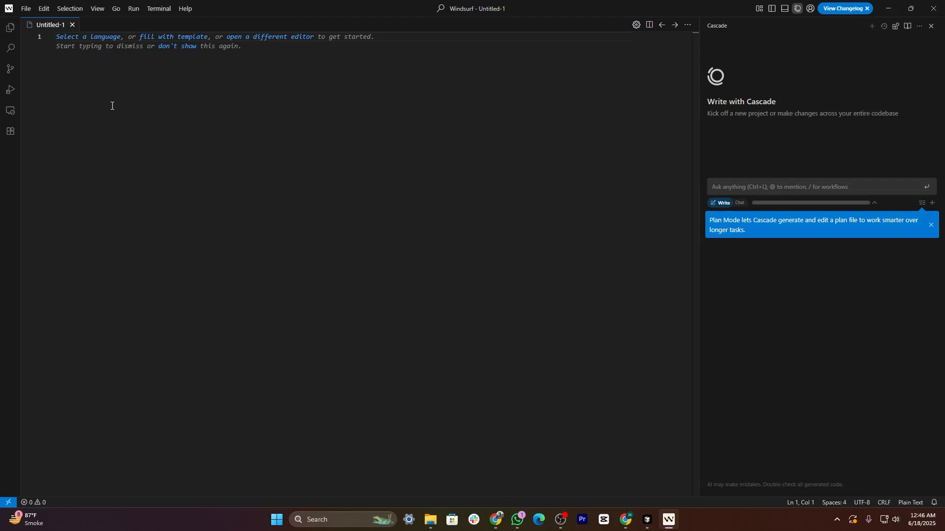
mouse_move(159, 72)
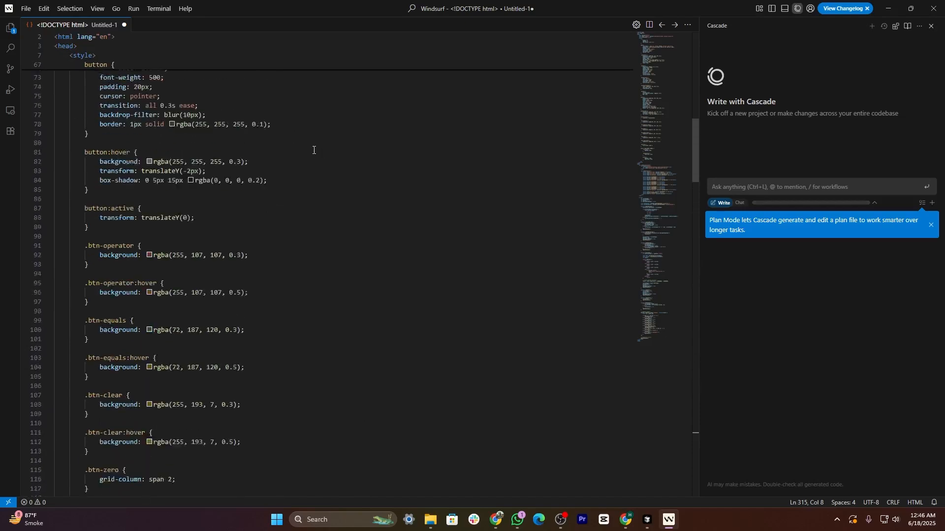
Review the pasted calculator HTML, focus the Cascade input, and show the View menu.
scroll(up, 3)
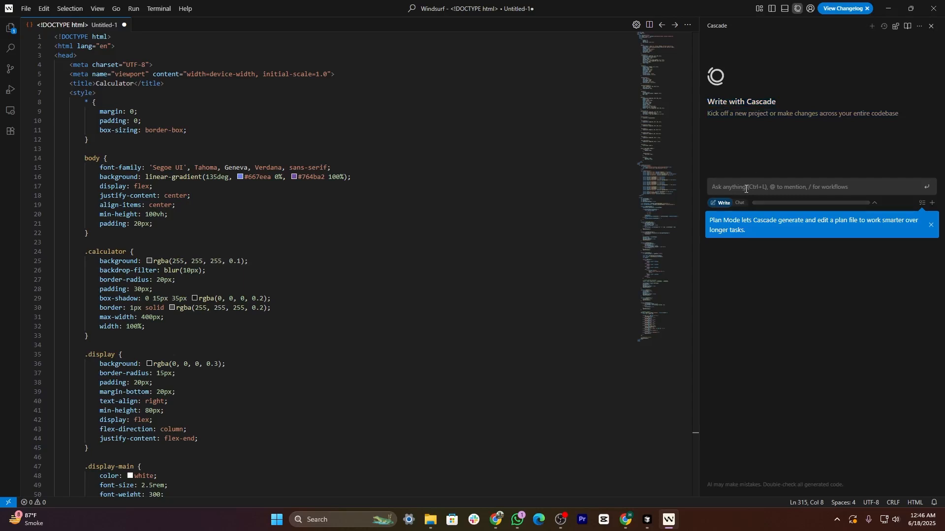
click(783, 187)
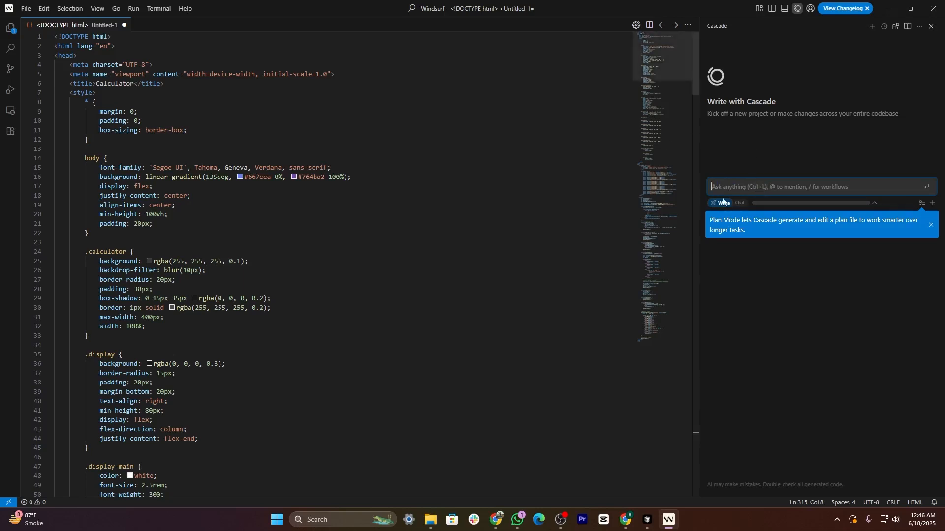
click(96, 9)
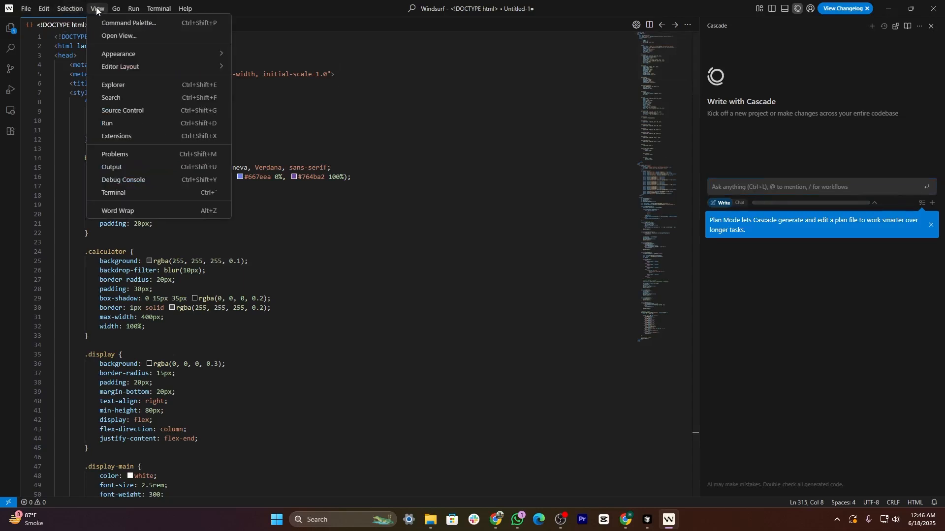
mouse_move(118, 35)
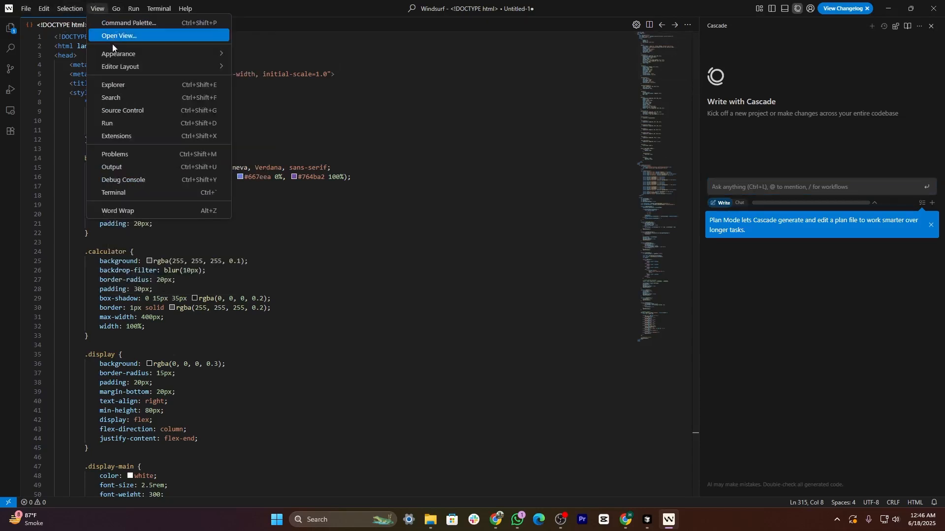